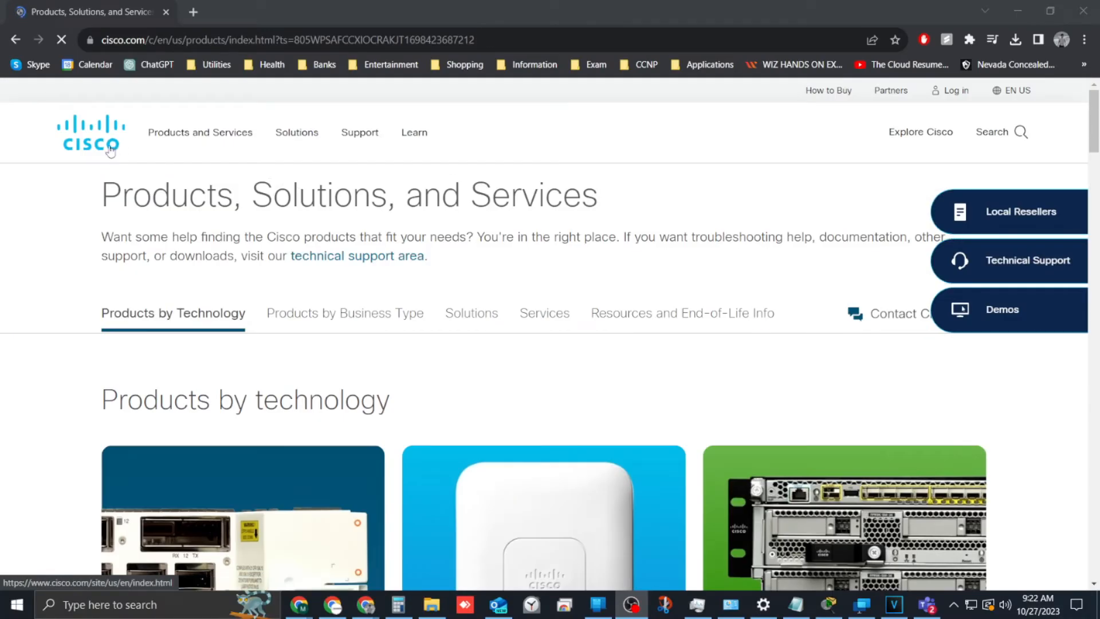
Browse Cisco downloads to the 7201 Router chassis software and list the 15.2M (15.2.4M11) images.
click(90, 134)
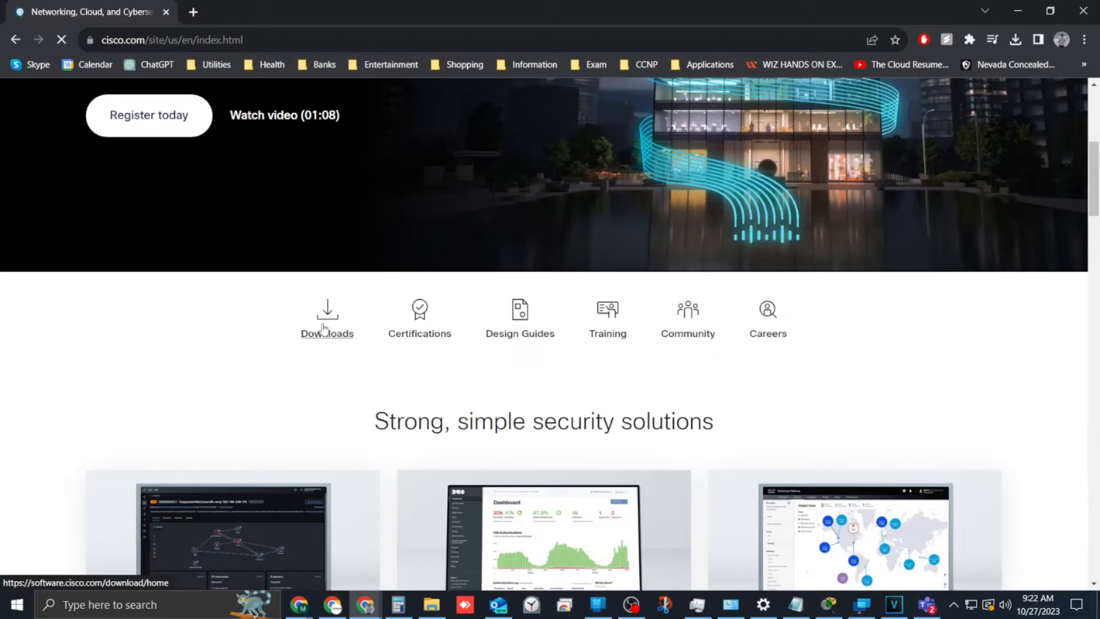
click(326, 334)
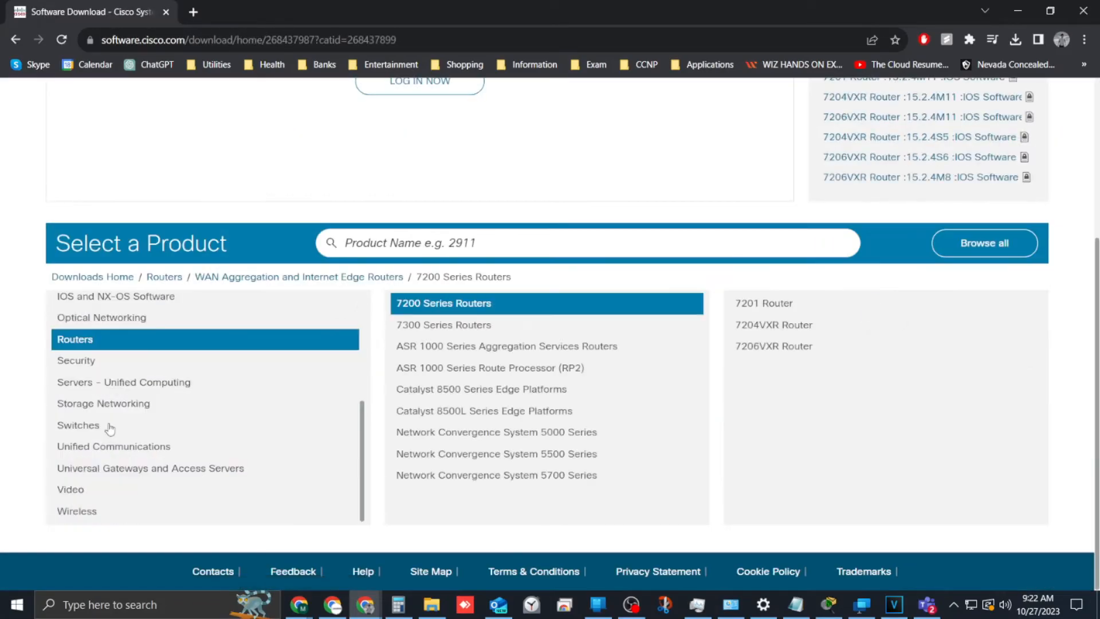
click(763, 304)
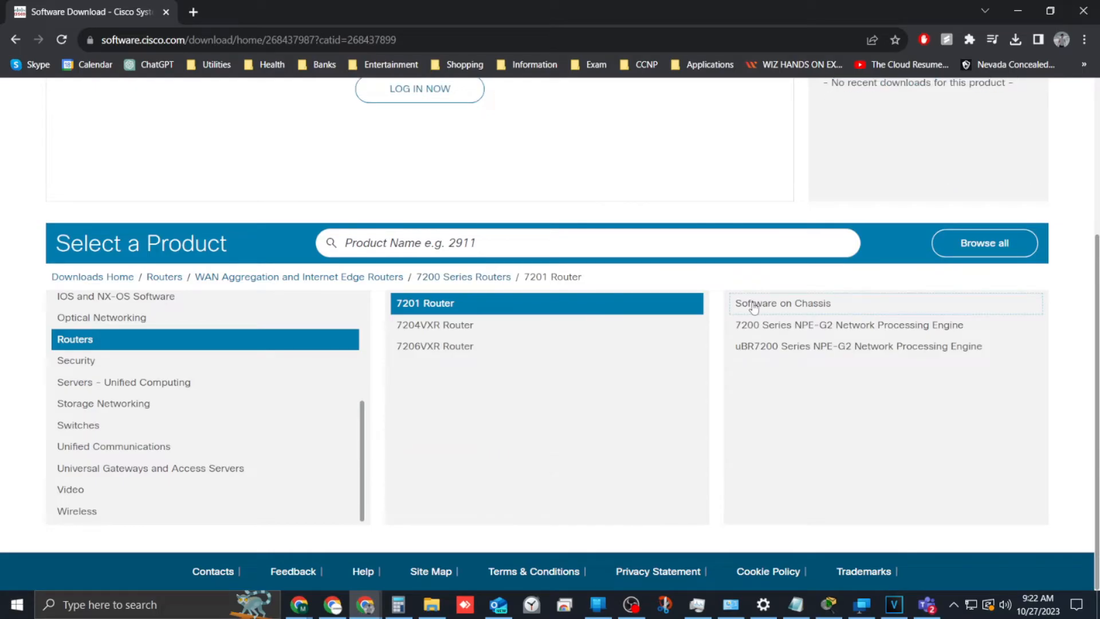
click(782, 303)
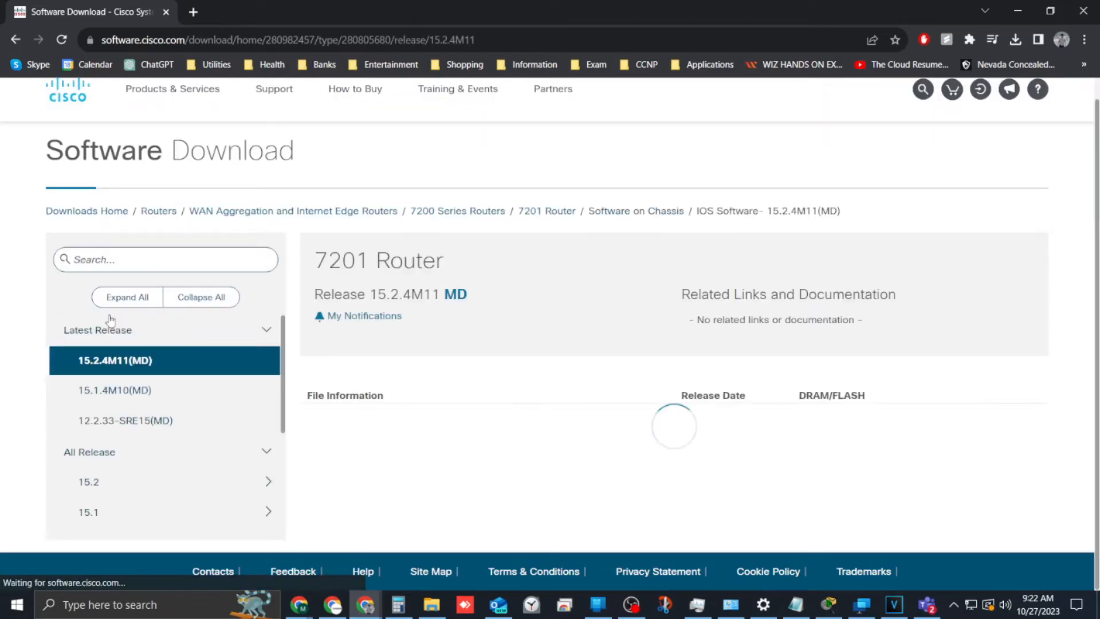
click(88, 481)
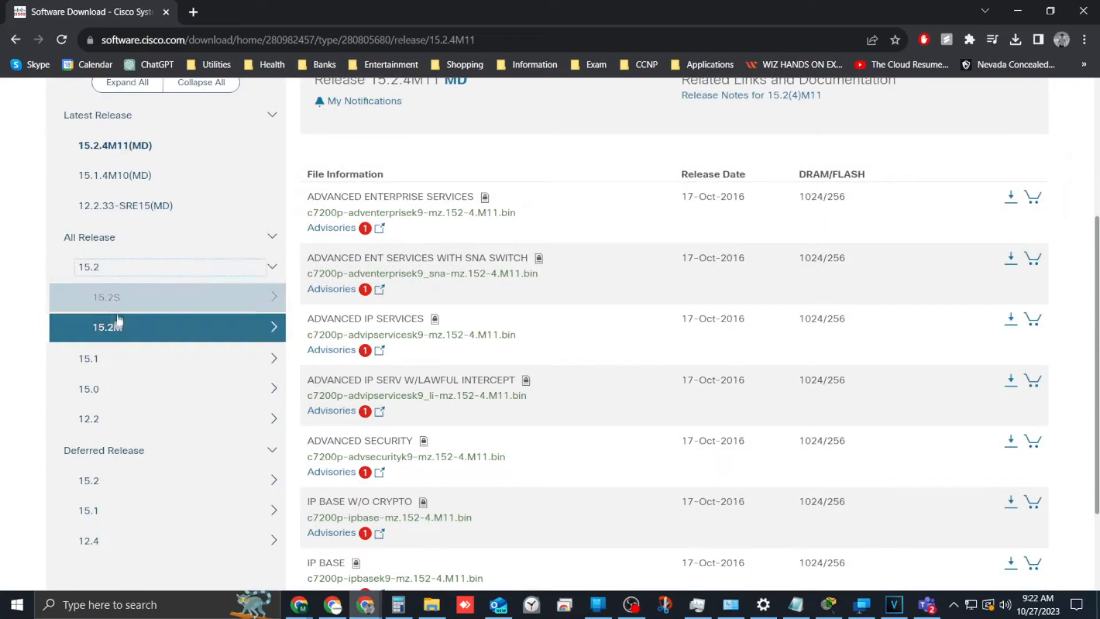
click(107, 326)
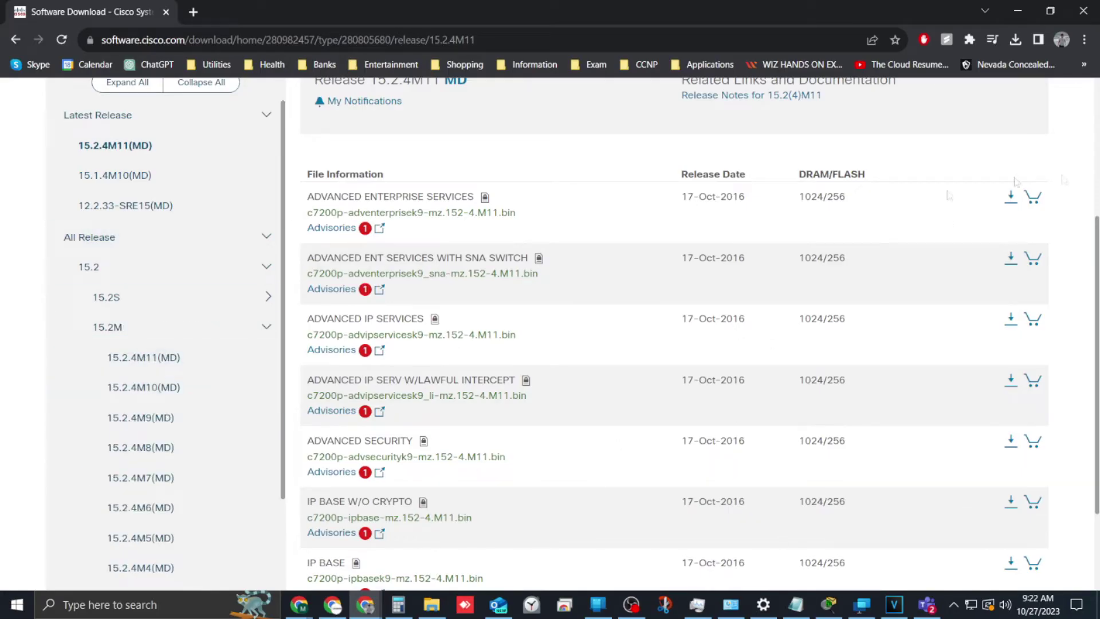
click(1010, 197)
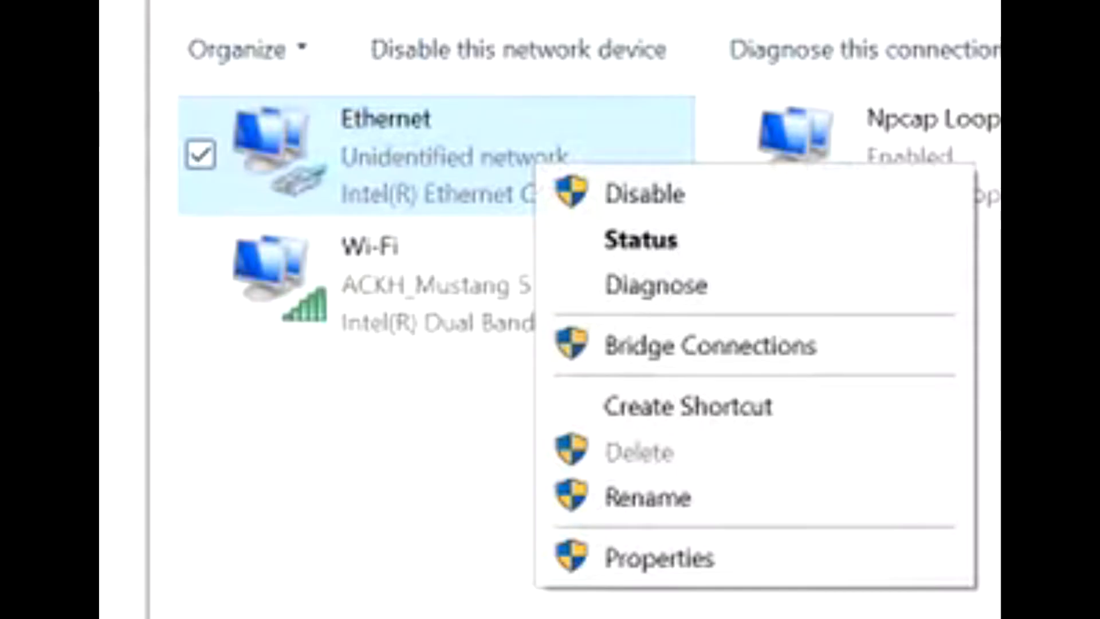
Give Ethernet the static IPv4 192.168.25.222, mask 255.255.255.0, gateway 192.168.25.1.
click(659, 557)
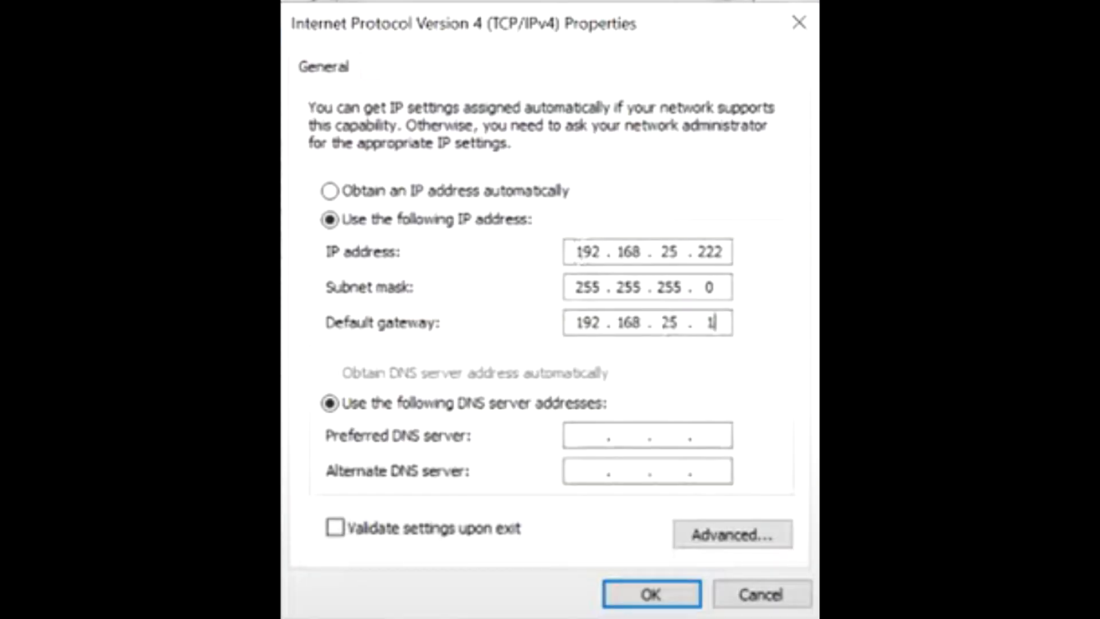
click(650, 594)
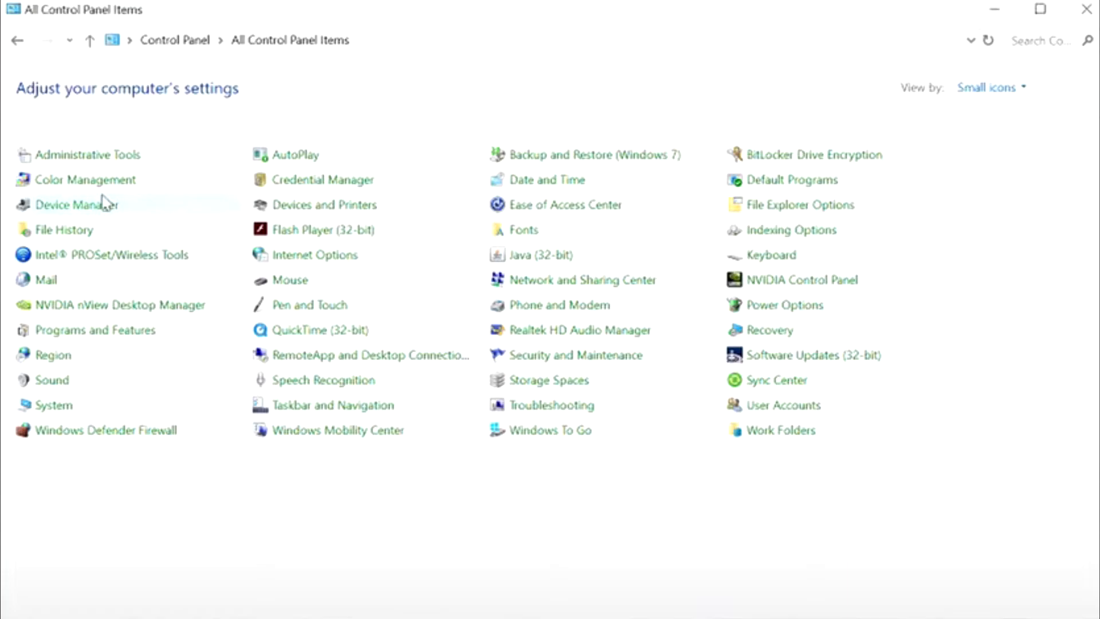
Launch Device Manager from the All Control Panel Items list.
click(77, 204)
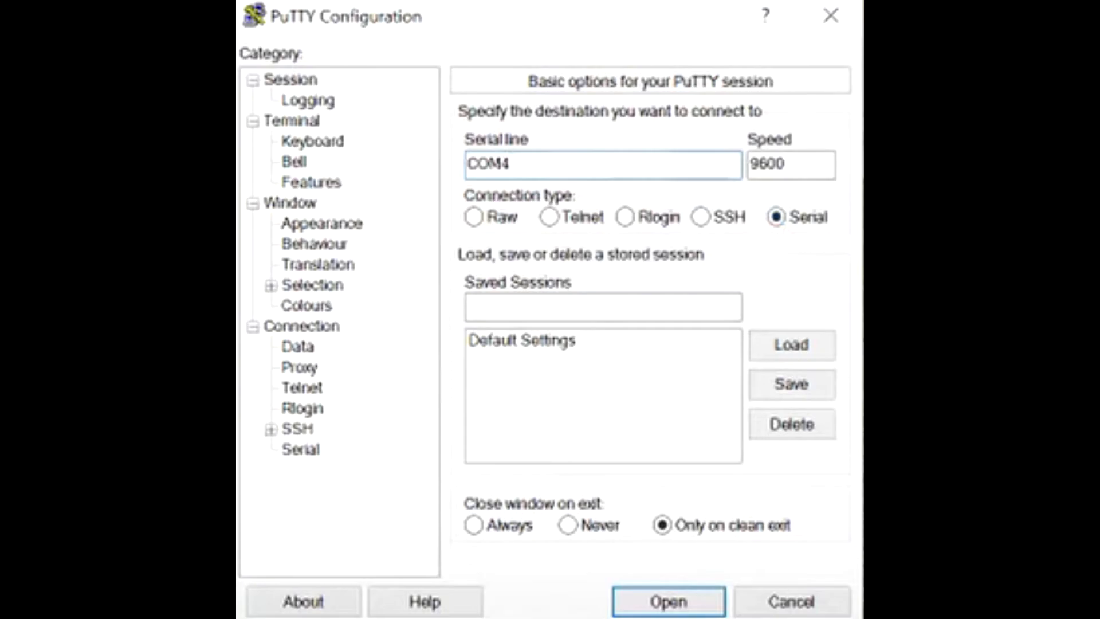
Open a PuTTY serial console session to the switch on COM4 at 9600 baud.
click(666, 602)
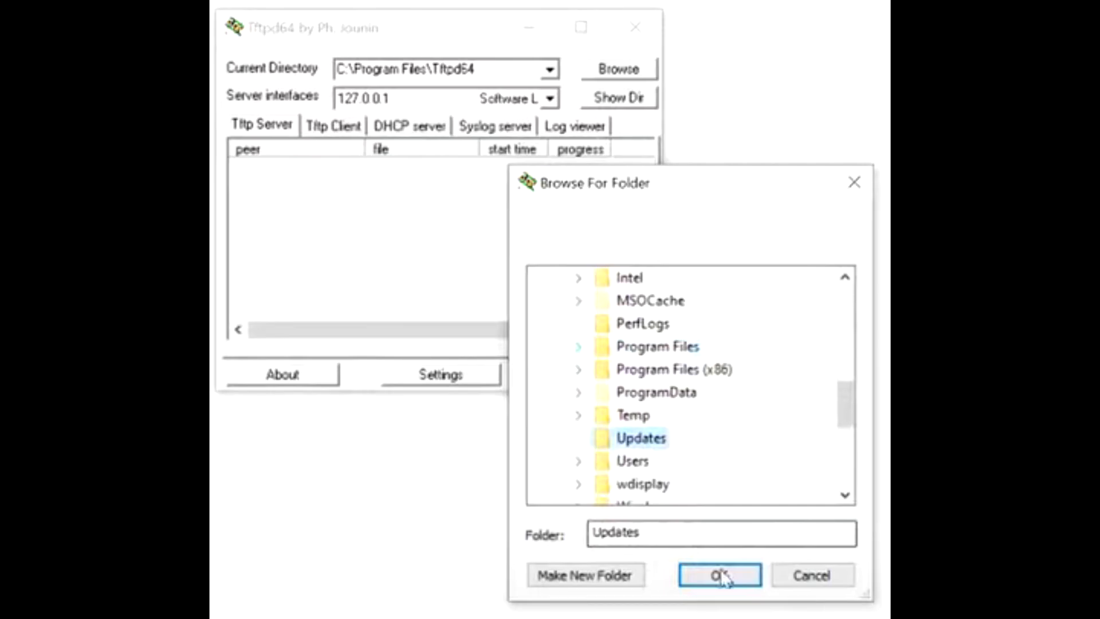
Make C:\Updates the Tftpd64 current directory for serving files.
click(719, 574)
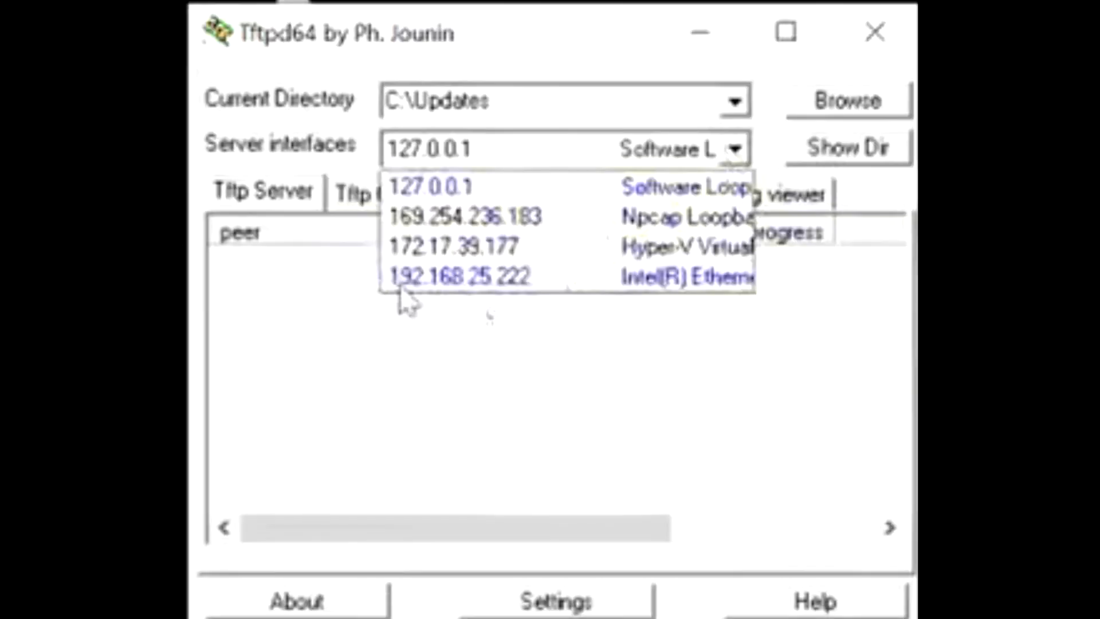